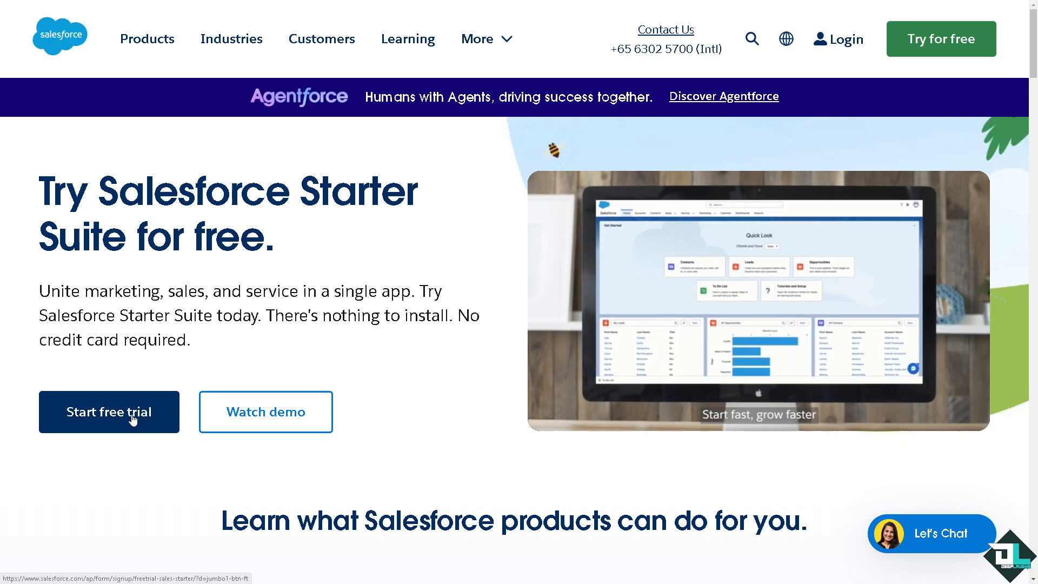
- Start the free Starter Suite trial, landing on Setup Home in the trial org
click(110, 412)
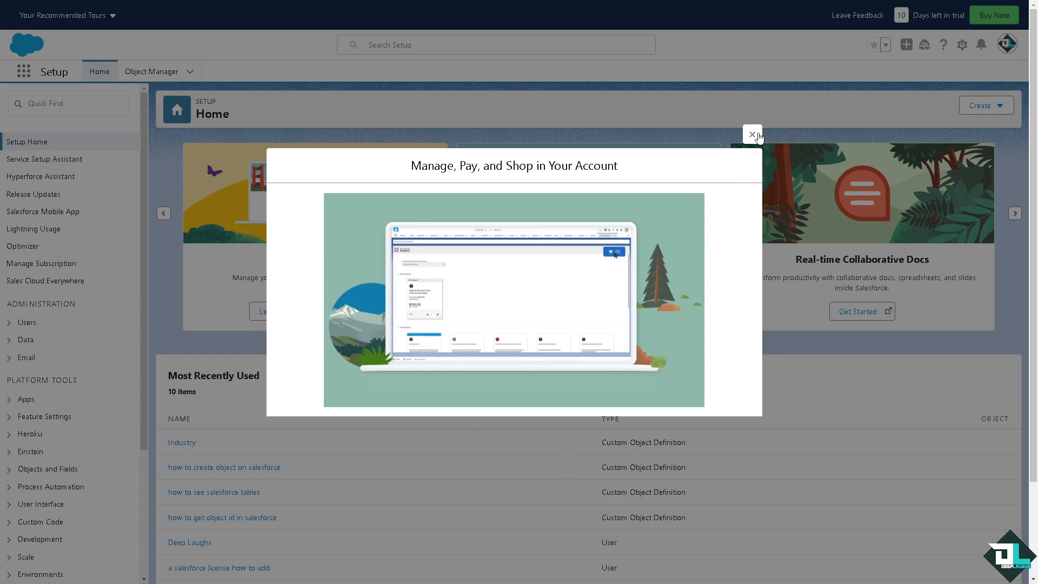
- Dismiss the 'Manage, Pay, and Shop' announcement and reopen Setup Home from the gear menu
click(752, 134)
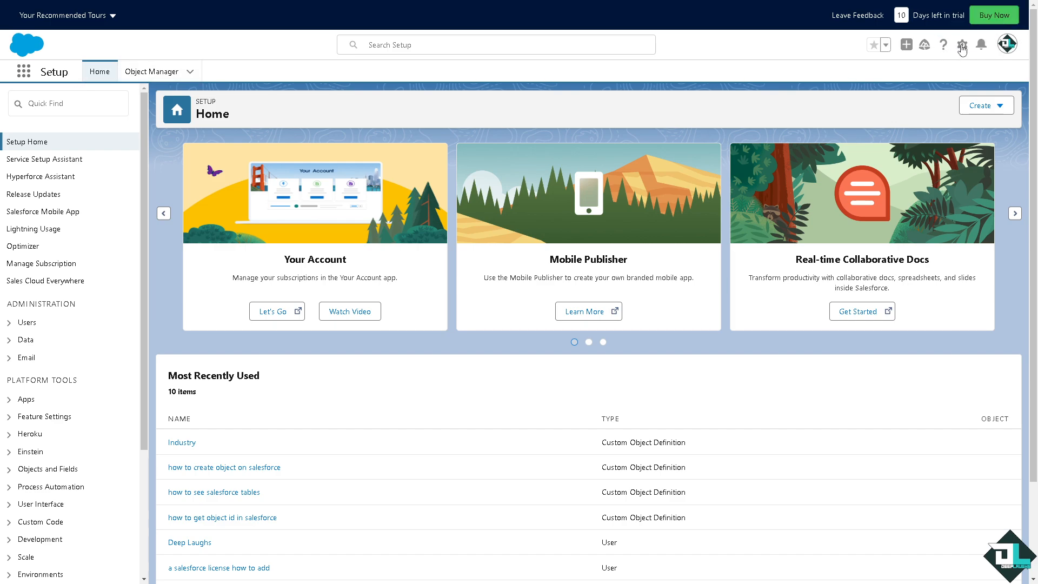
click(962, 45)
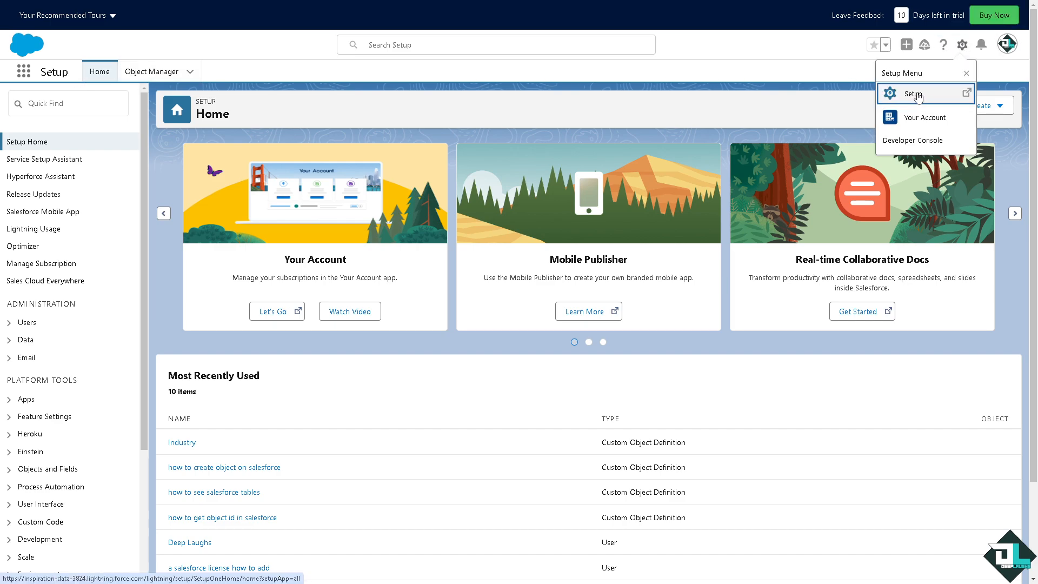
click(916, 94)
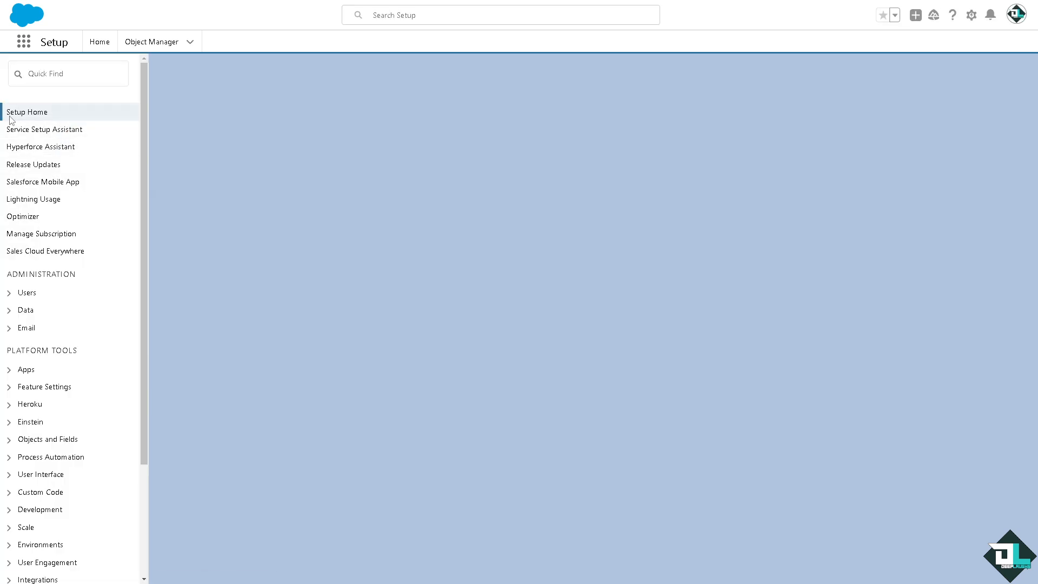
click(27, 111)
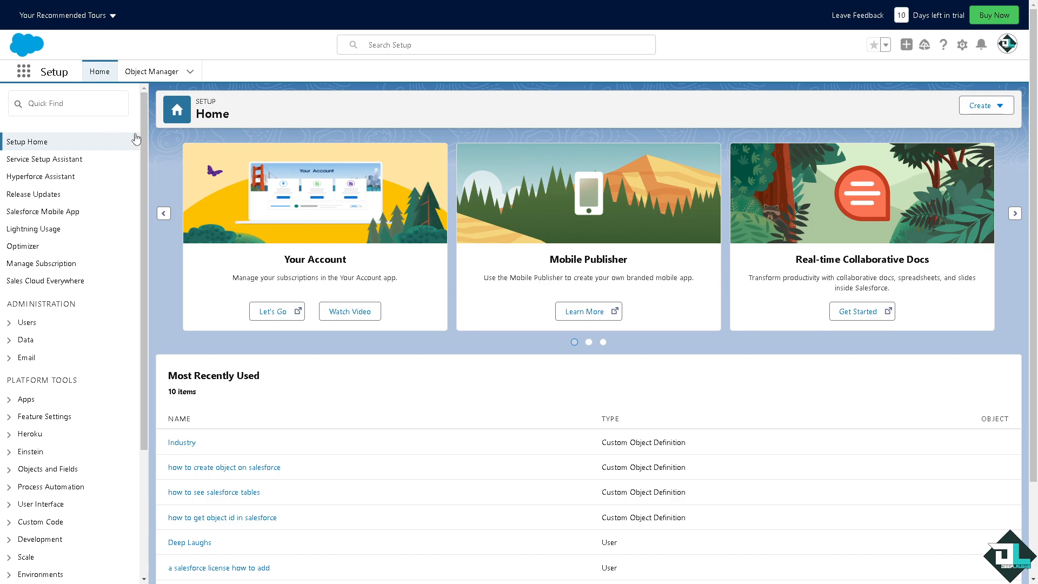
mouse_move(170, 149)
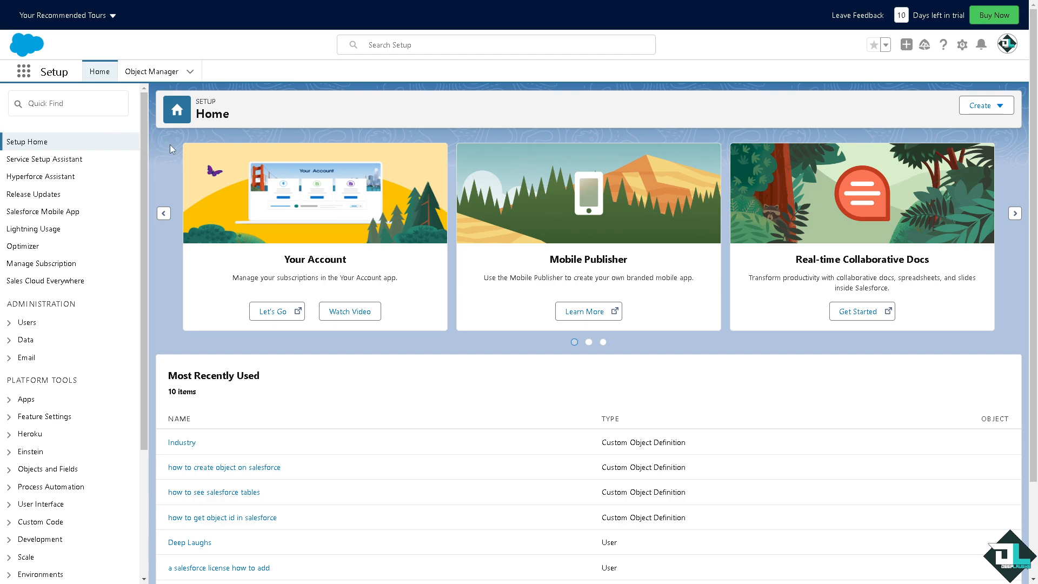
mouse_move(176, 160)
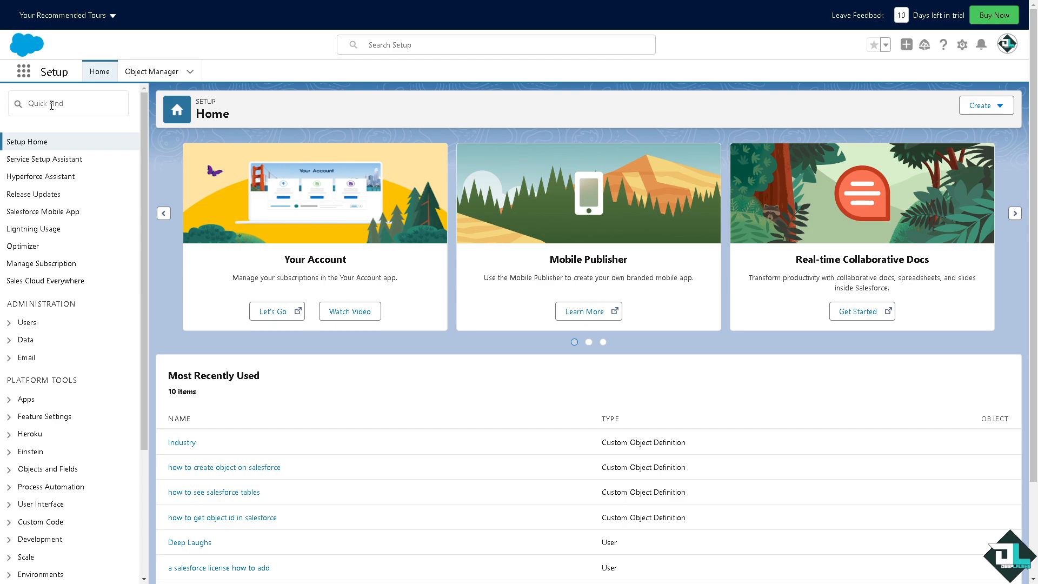
- Search Quick Find for 'Inbox' and open the Inbox Setup Assistant under Sales Engagement
click(67, 104)
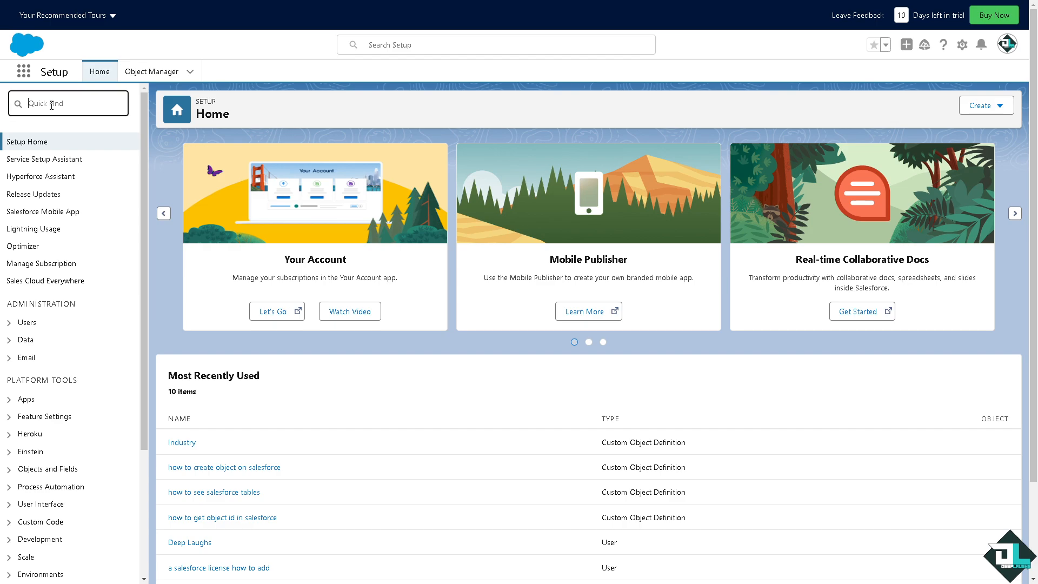
text(Invb)
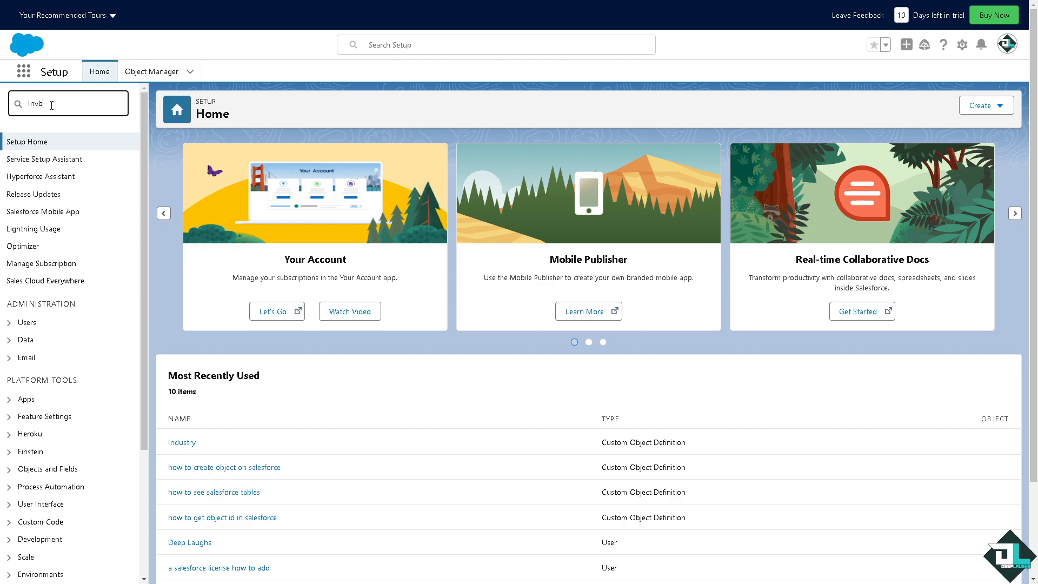
key(BackSpace)
text(ox)
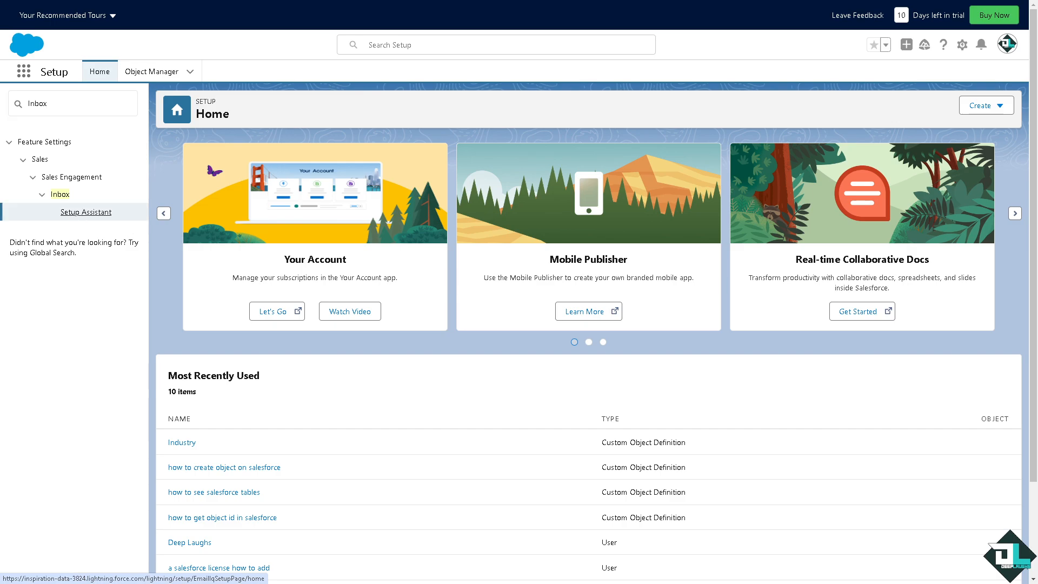
click(60, 193)
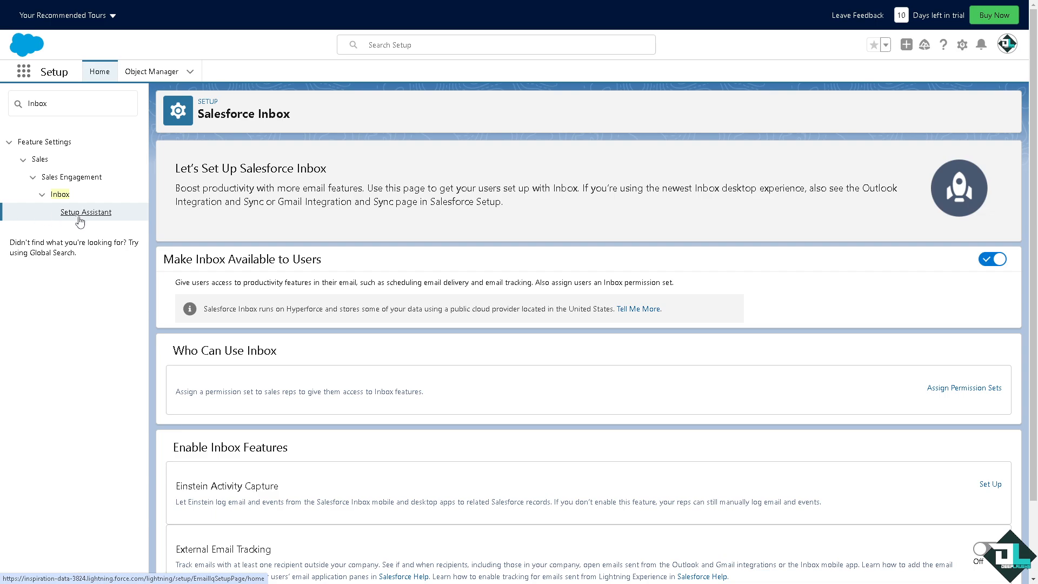
mouse_move(574, 279)
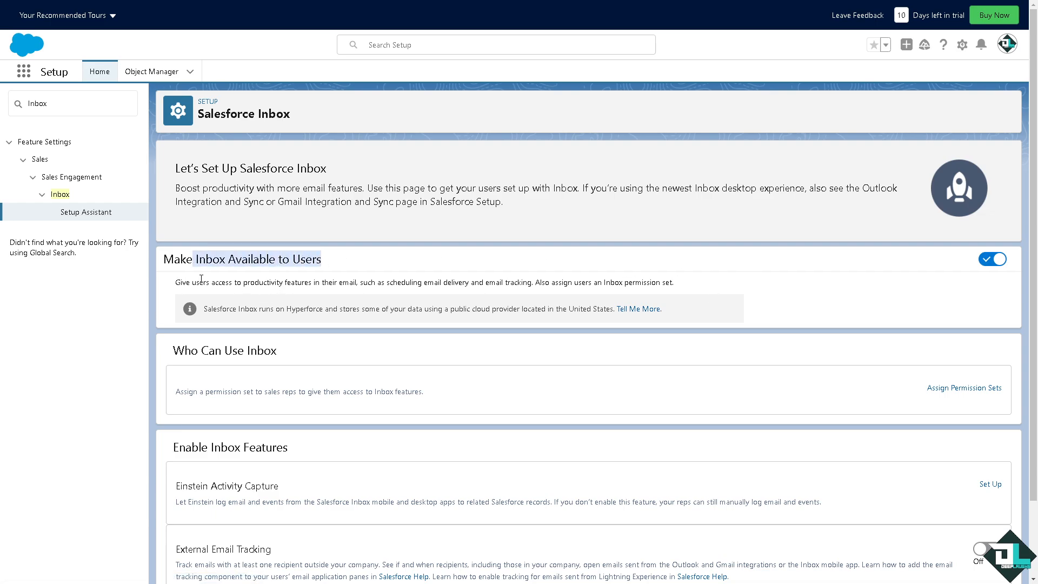
mouse_move(308, 285)
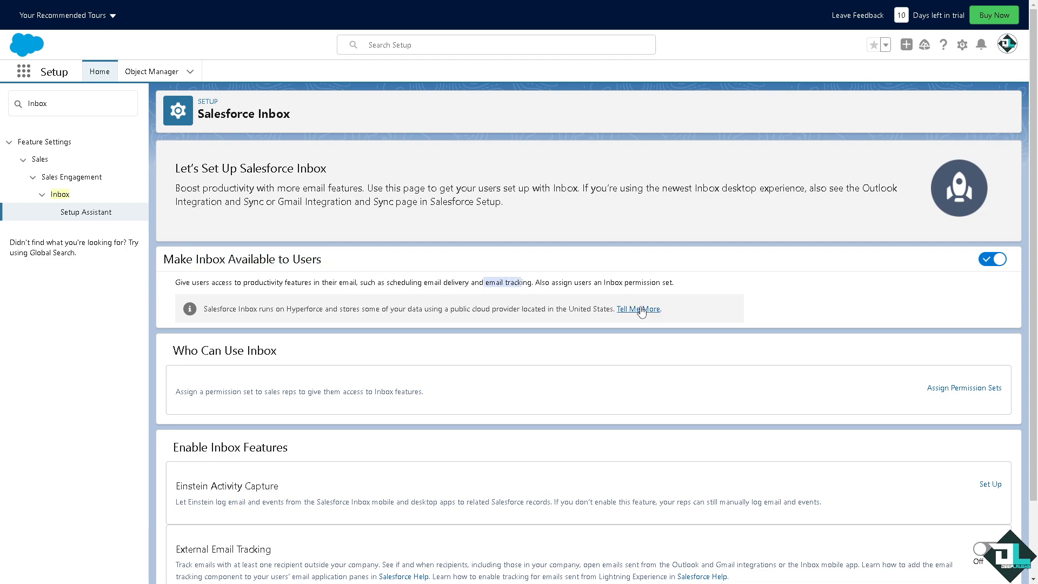
mouse_move(550, 370)
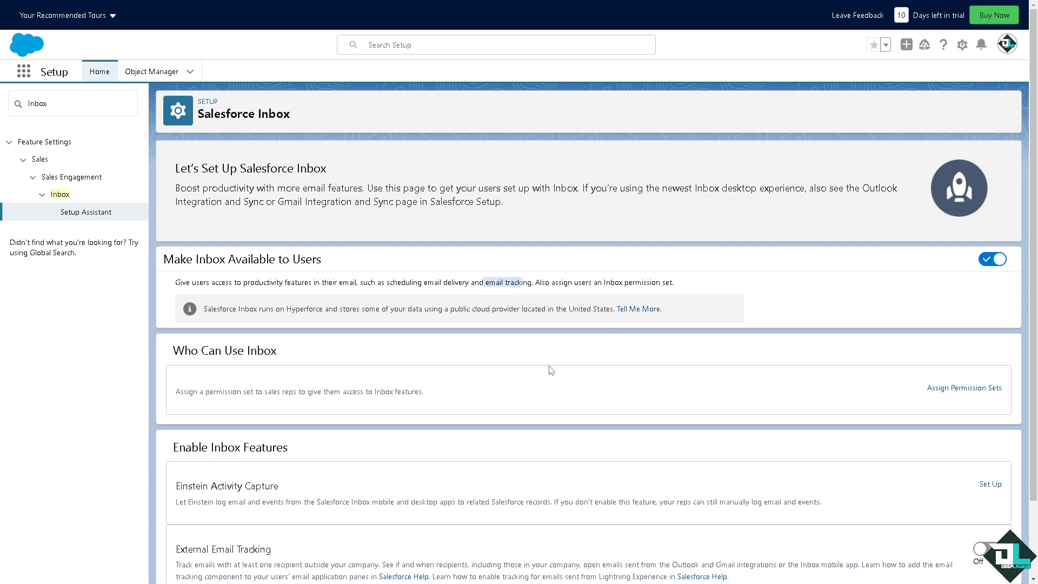
mouse_move(666, 356)
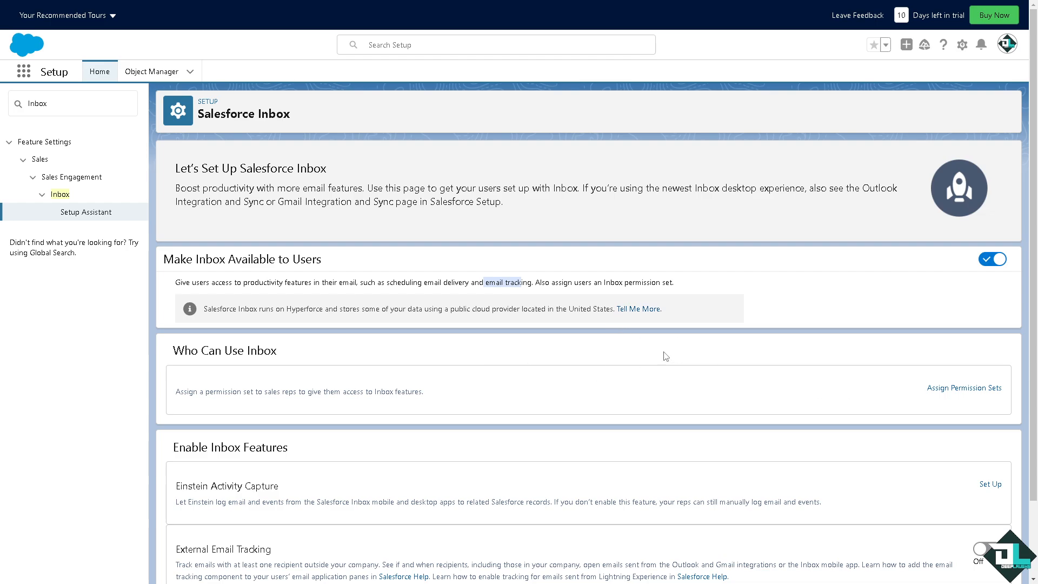
scroll(down, 3)
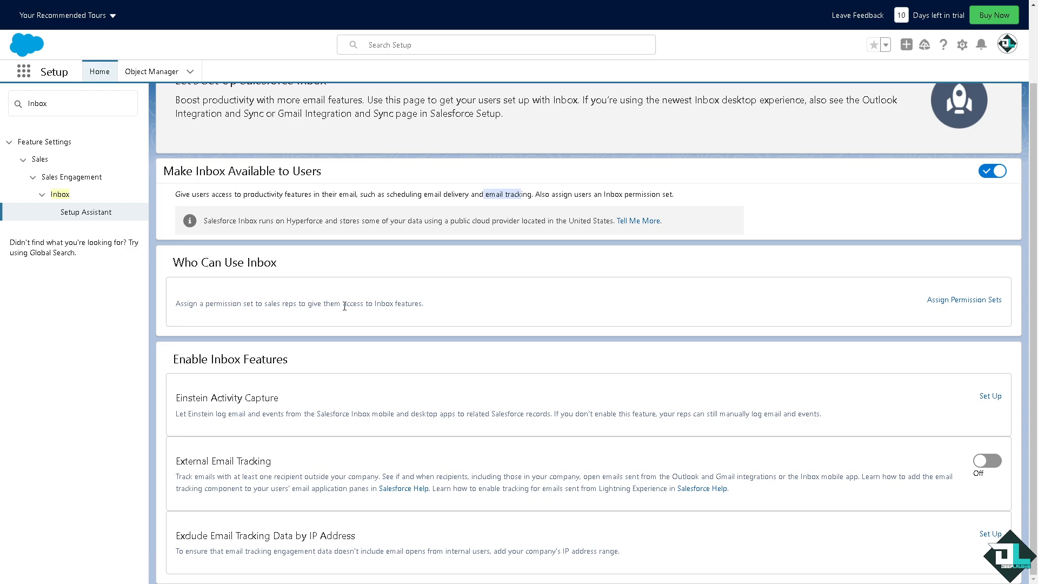
mouse_move(396, 305)
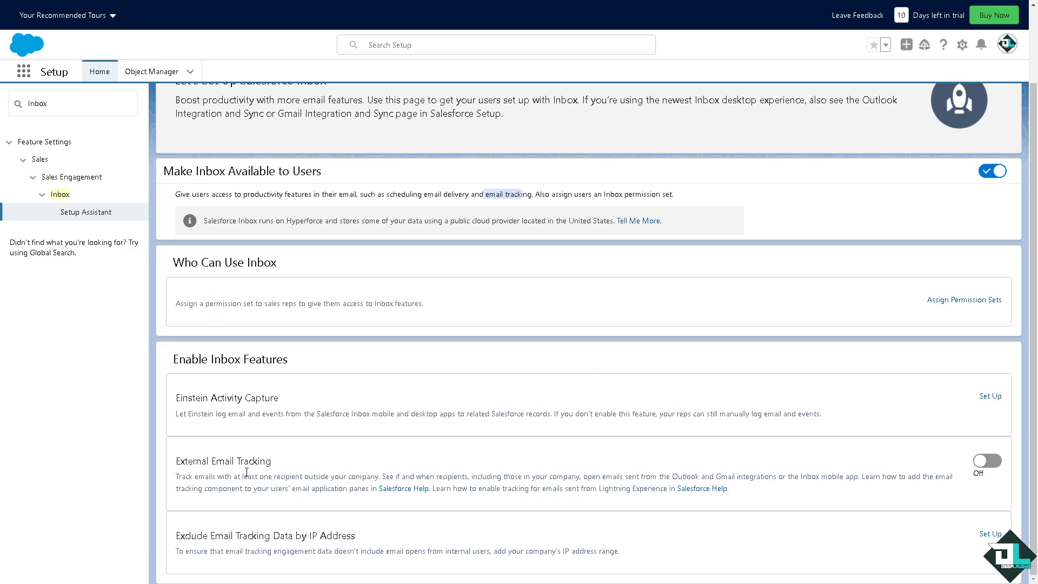
mouse_move(192, 486)
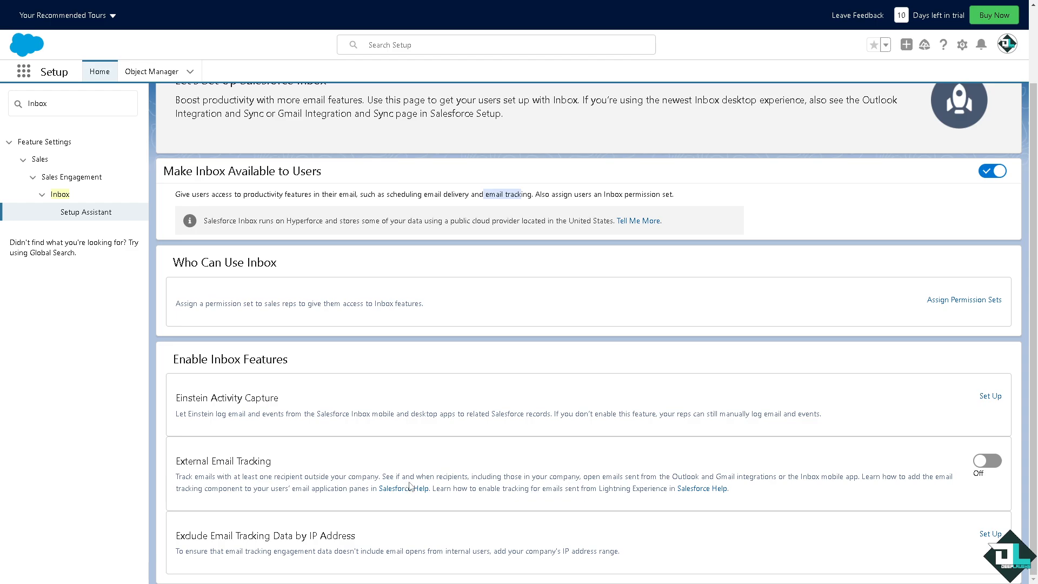
mouse_move(986, 462)
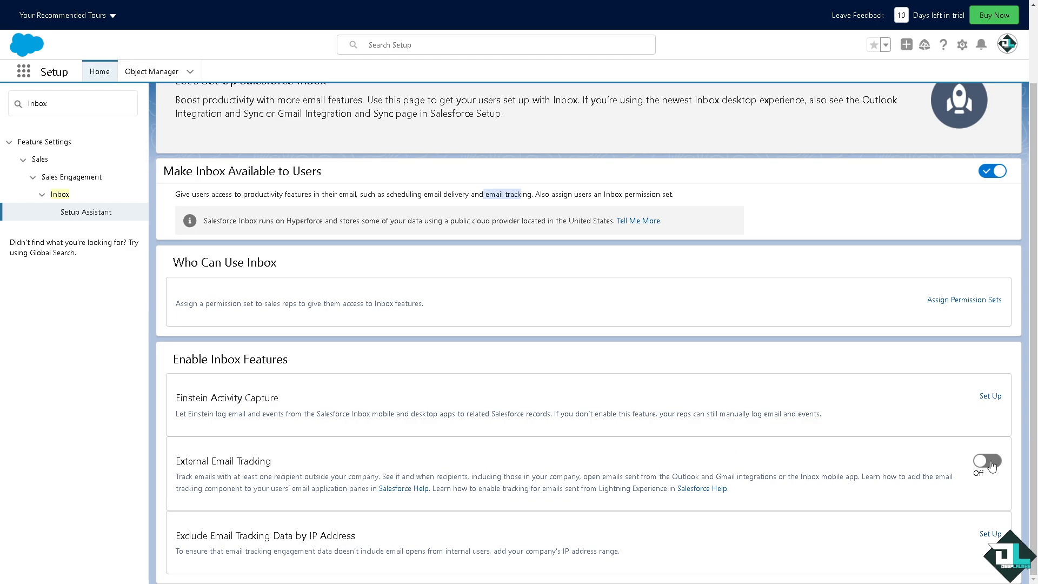
- Switch the External Email Tracking toggle to On for Inbox users
click(985, 461)
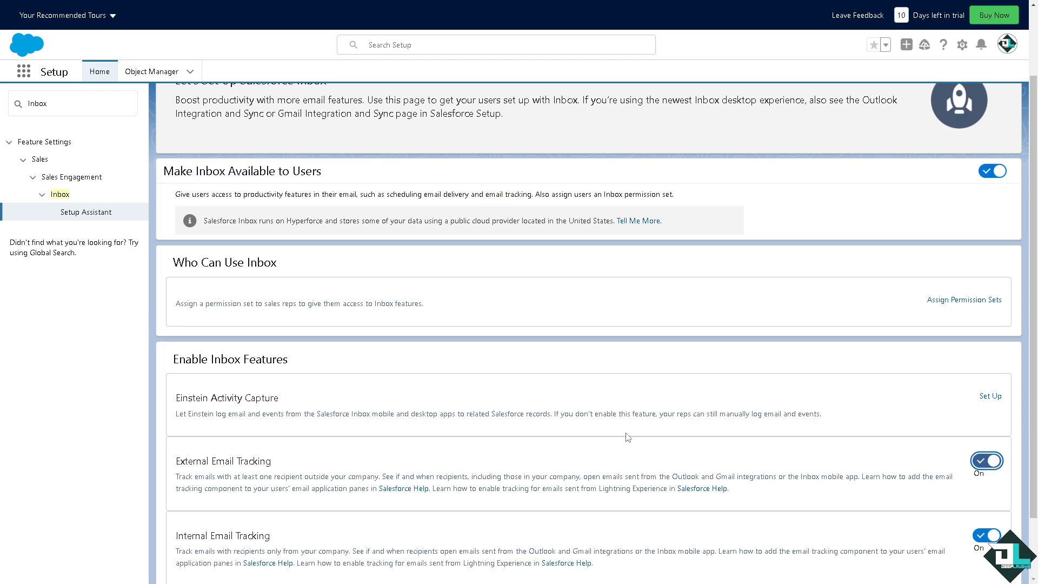
click(985, 461)
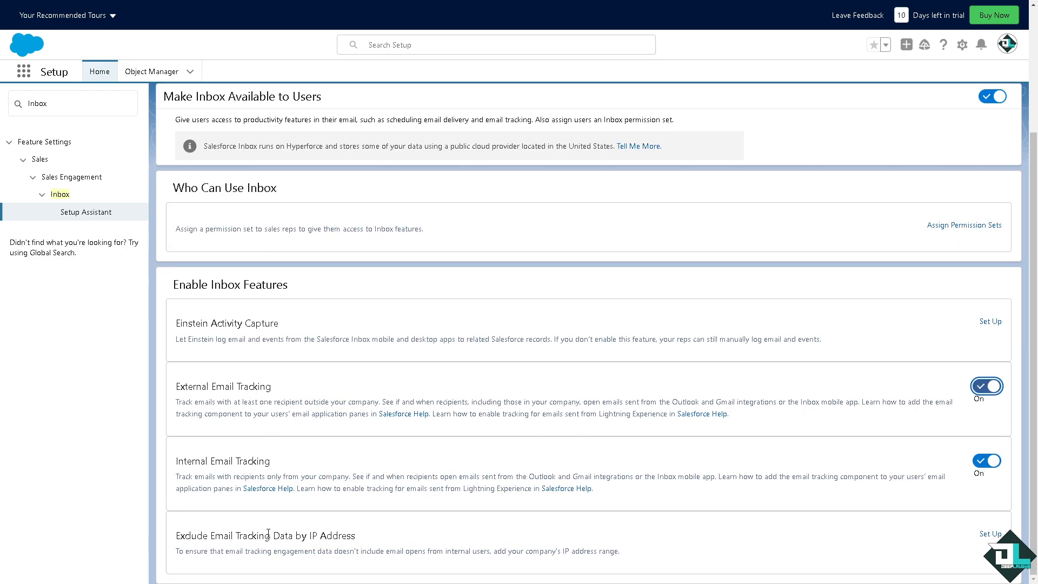
mouse_move(591, 516)
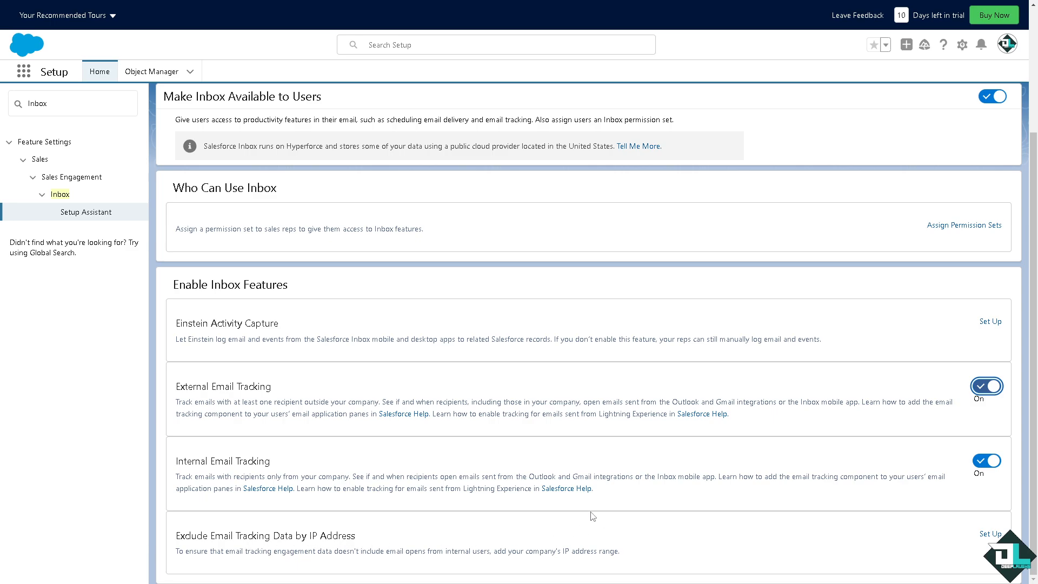
mouse_move(947, 315)
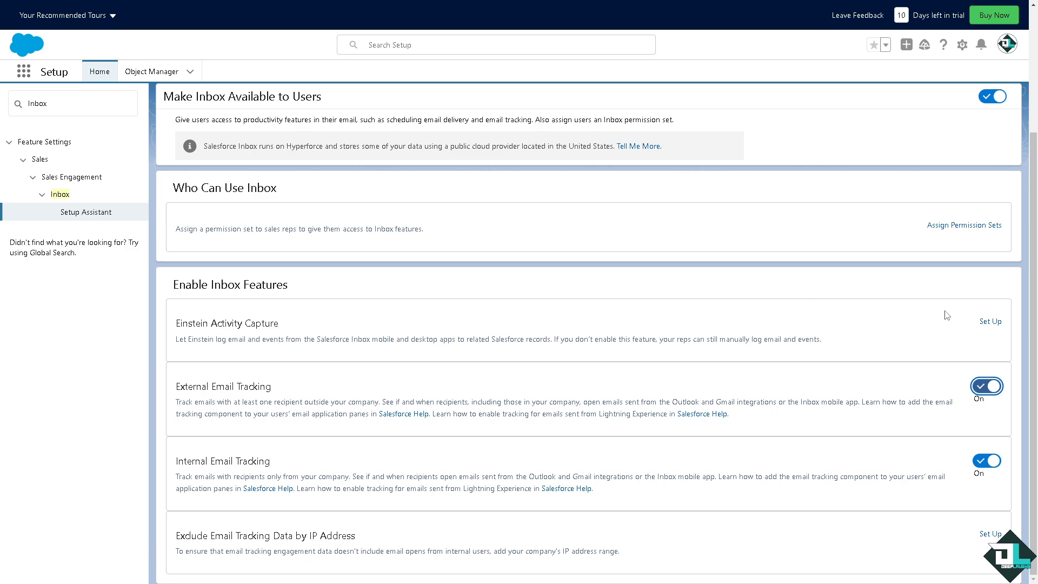
mouse_move(759, 367)
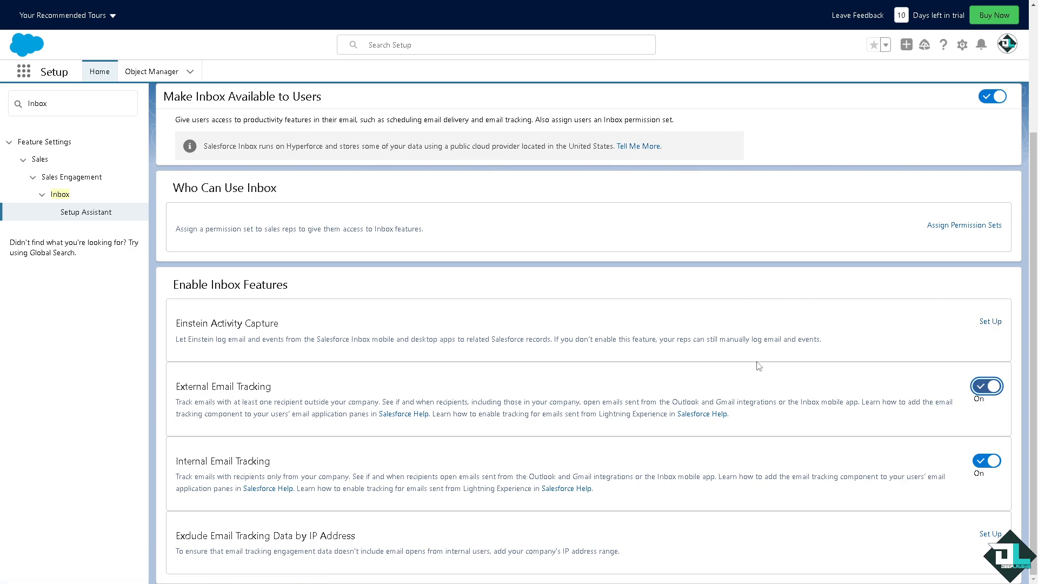
mouse_move(715, 446)
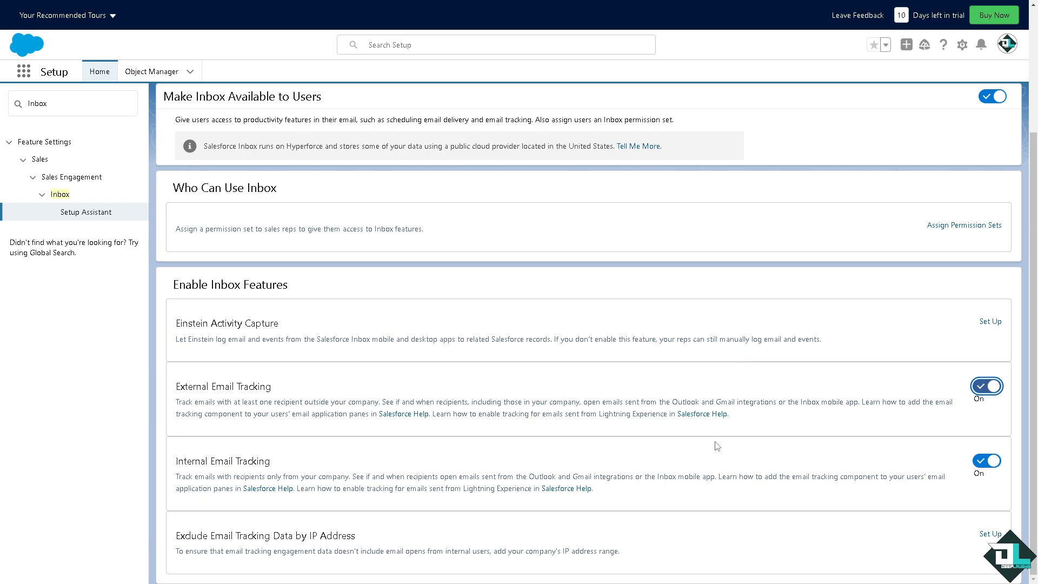
mouse_move(482, 485)
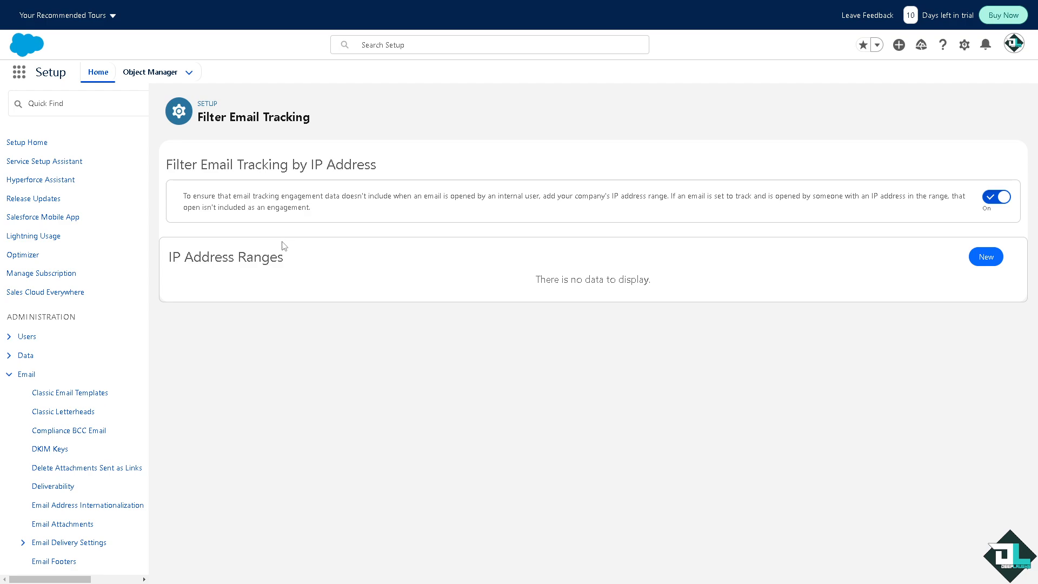
mouse_move(441, 213)
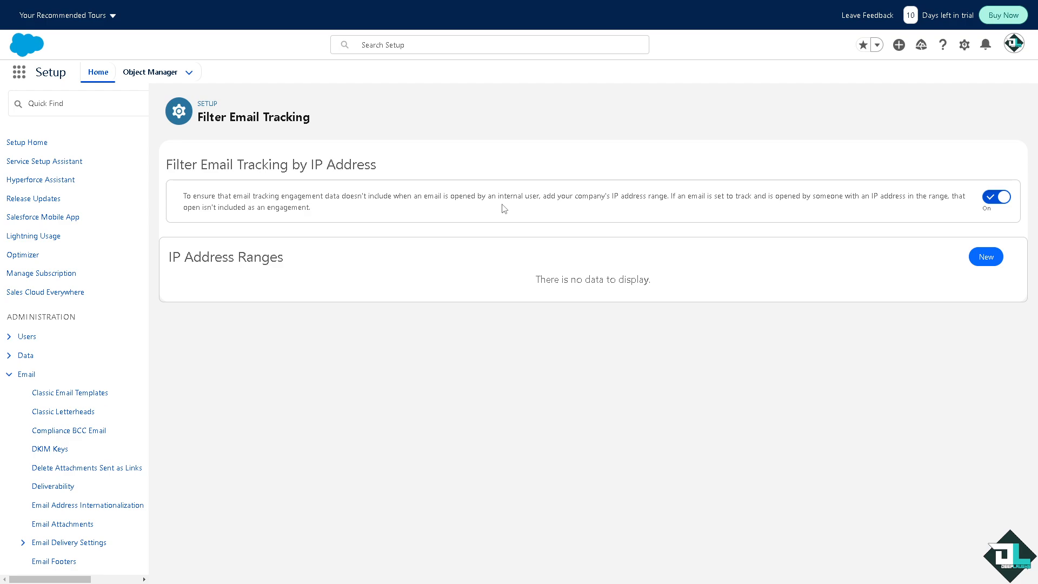
mouse_move(42, 216)
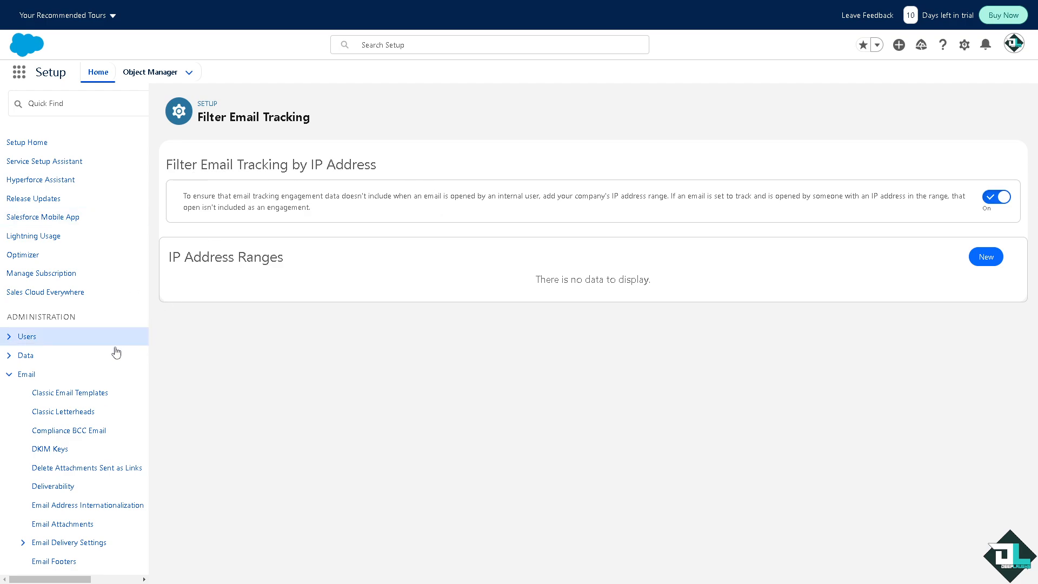
- Scroll the Inbox setup page to the Exclude Email Tracking Data by IP Address option
scroll(down, 3)
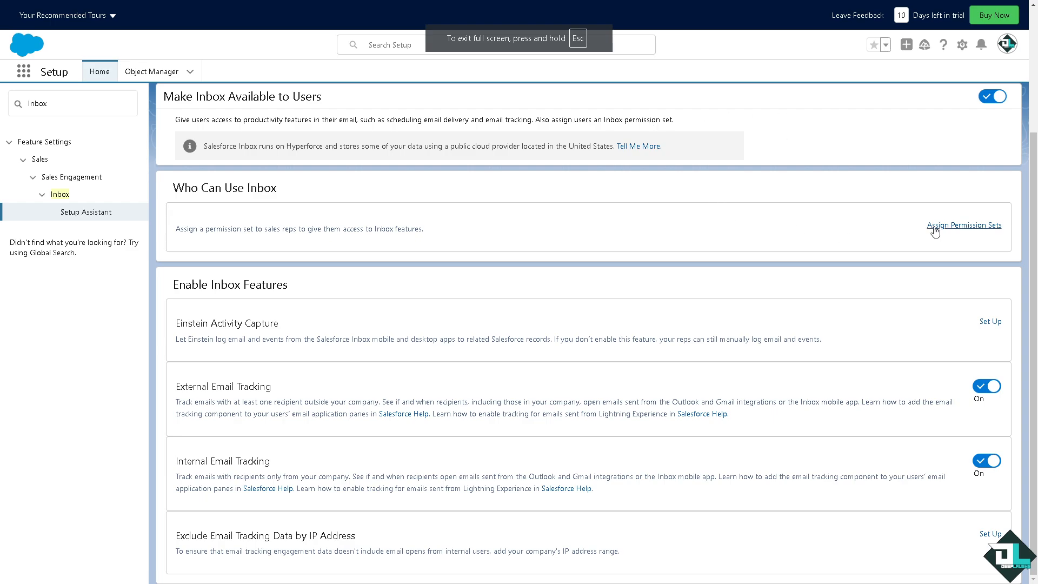
- Follow the Assign Permission Sets link to the Permission Sets list
click(963, 225)
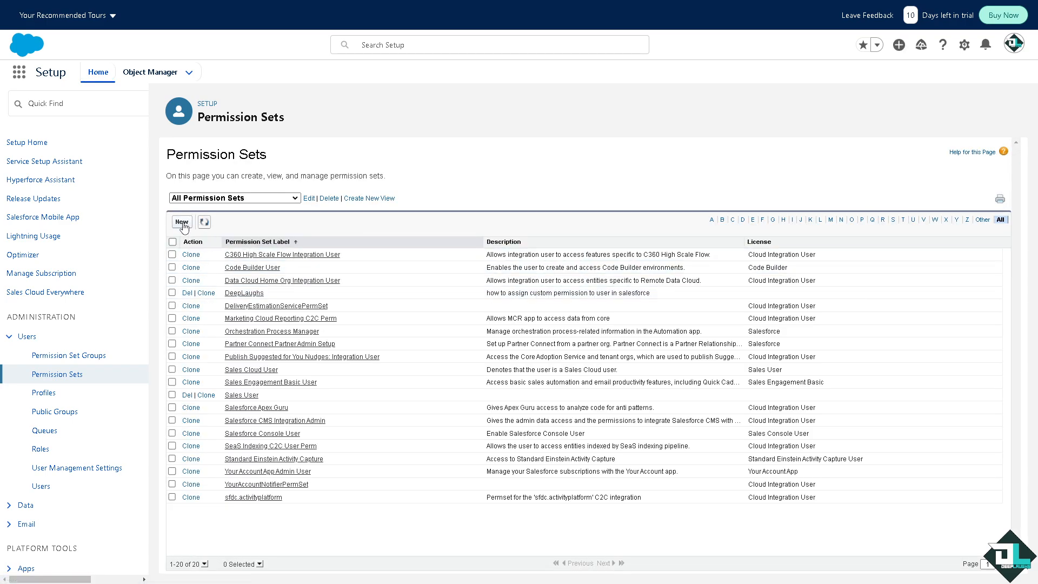
- Begin a new permission set and review the note about assigning it to multiple users
click(182, 222)
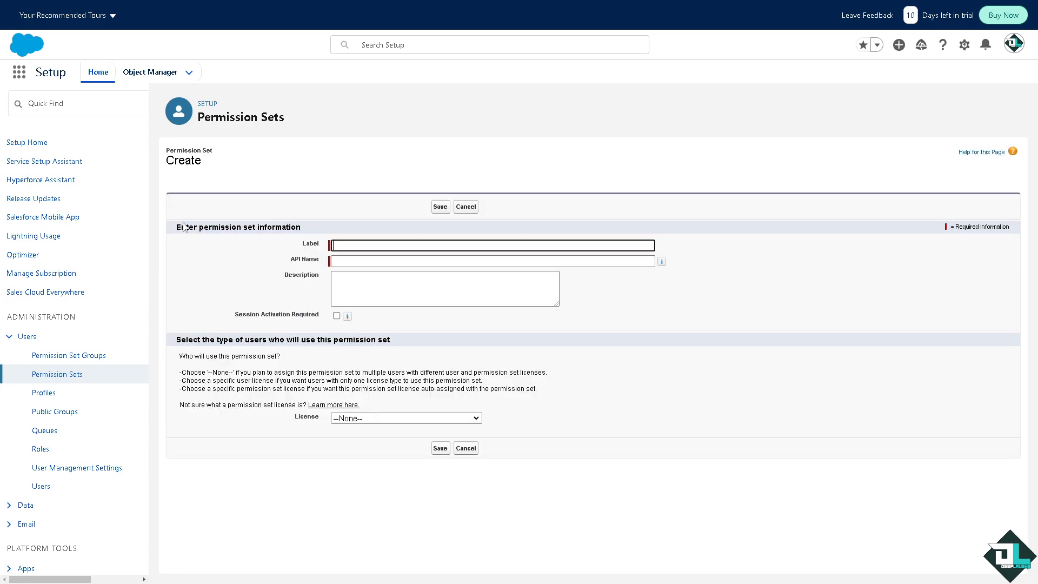
mouse_move(201, 273)
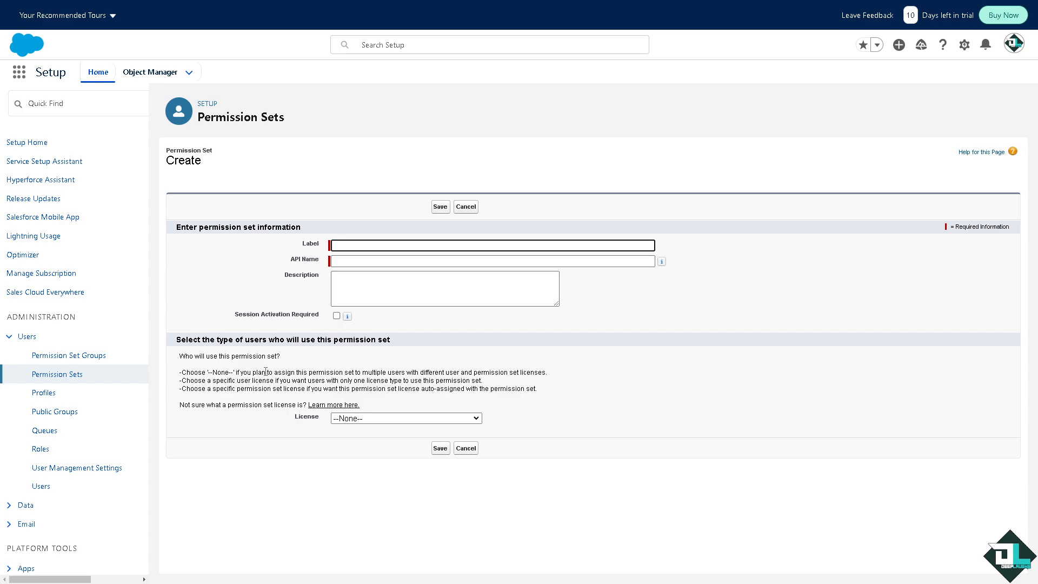
drag(250, 371, 340, 372)
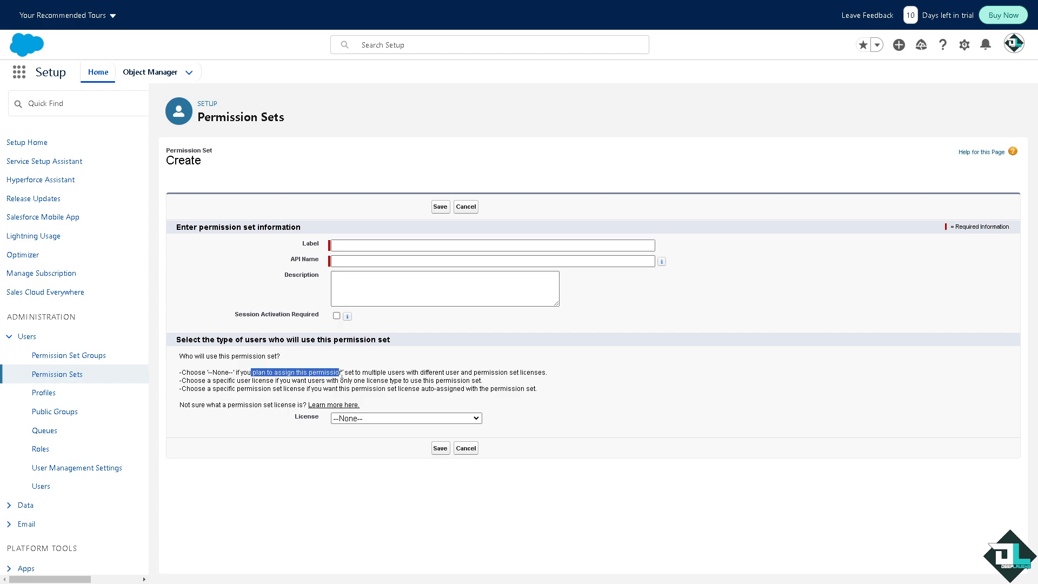
click(405, 417)
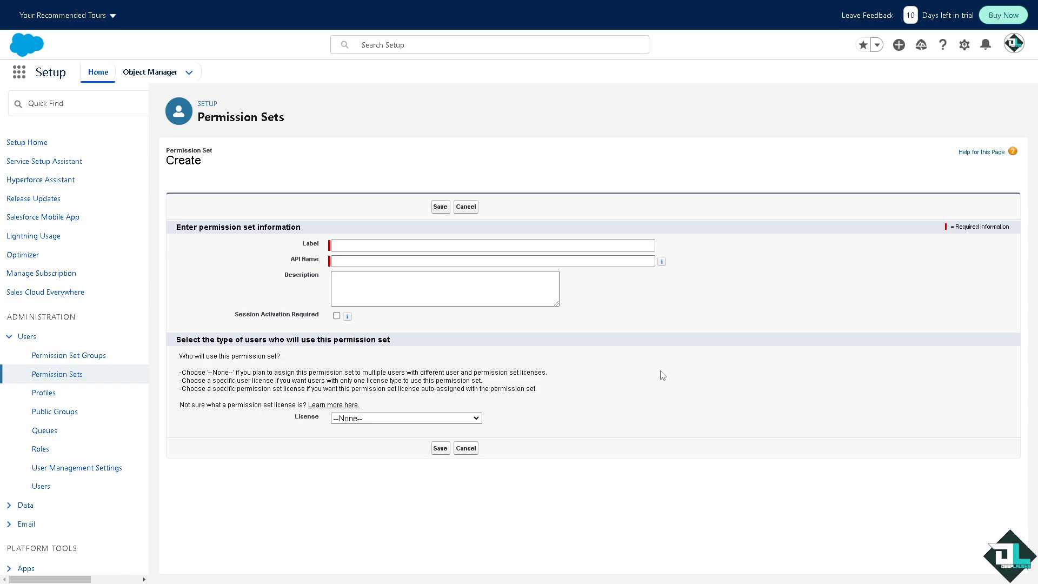
mouse_move(293, 234)
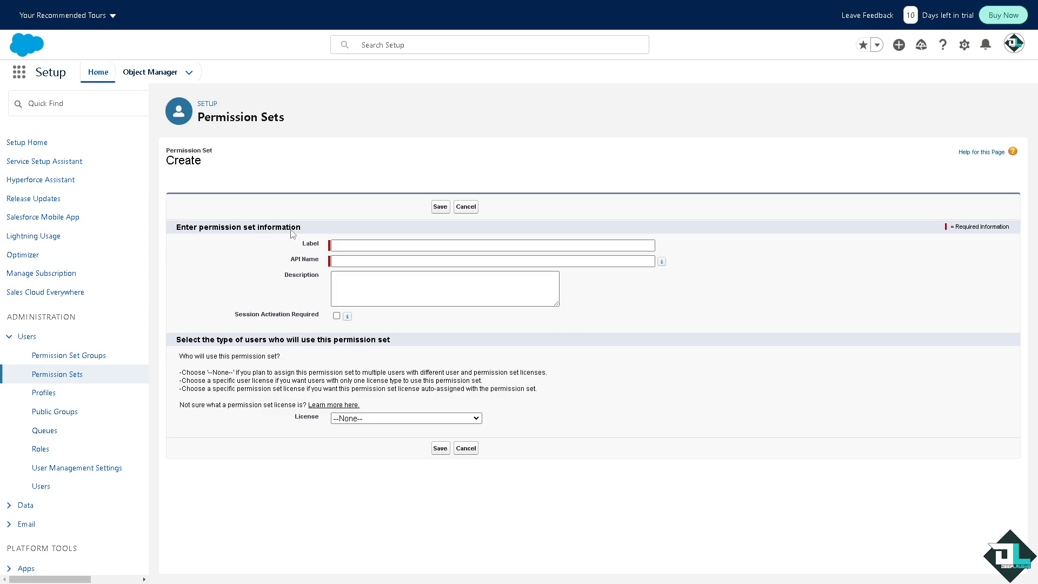
mouse_move(26, 142)
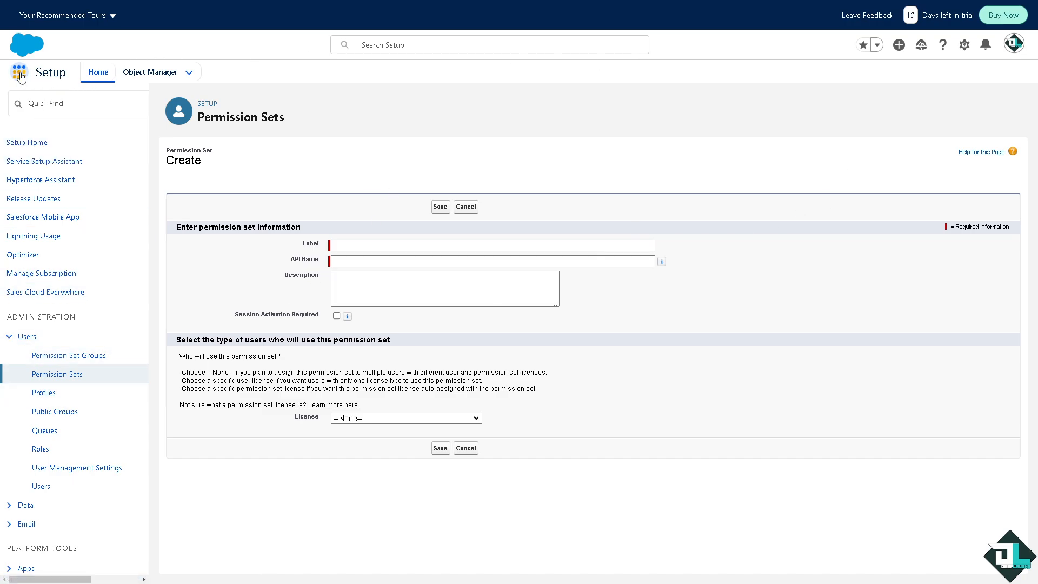
- Switch to the Sales app via the App Launcher and show the Contacts list
click(18, 73)
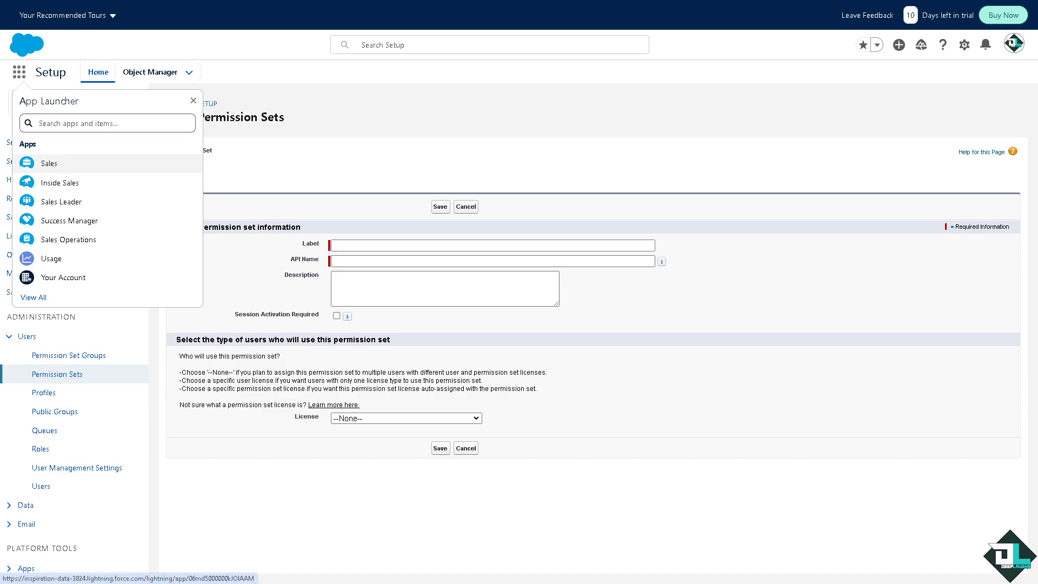
click(48, 164)
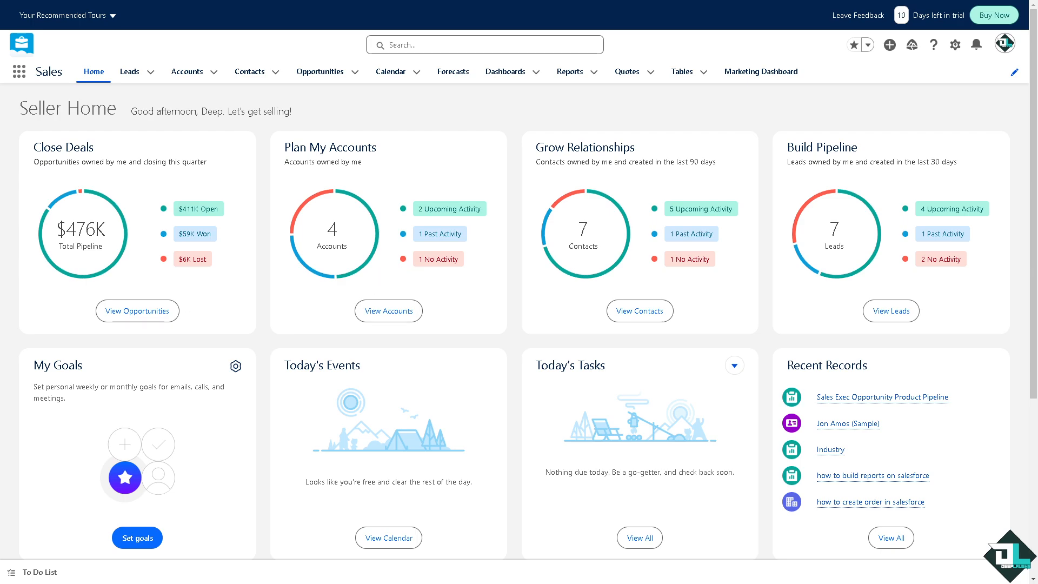
mouse_move(442, 197)
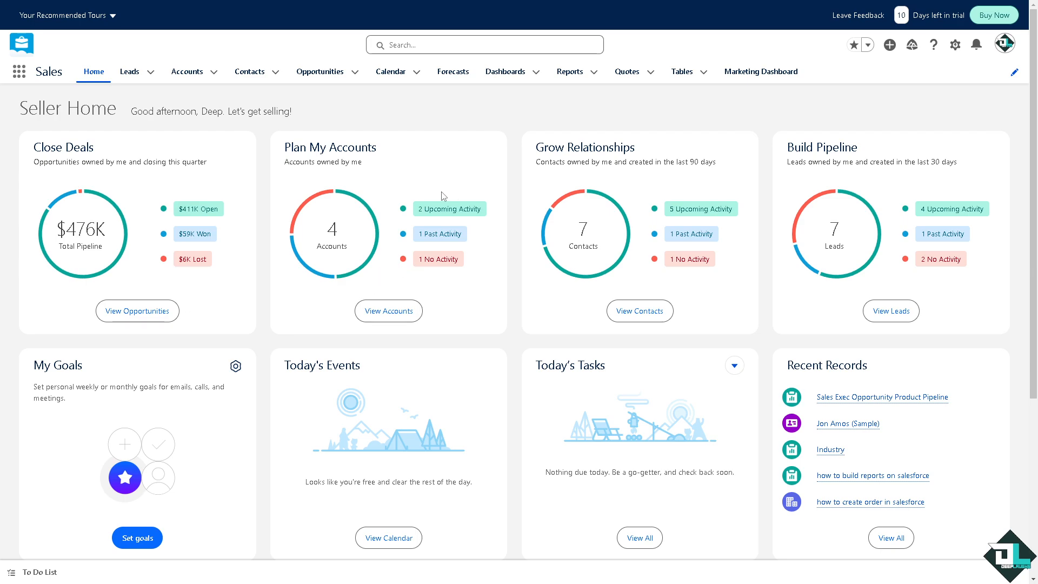
mouse_move(429, 199)
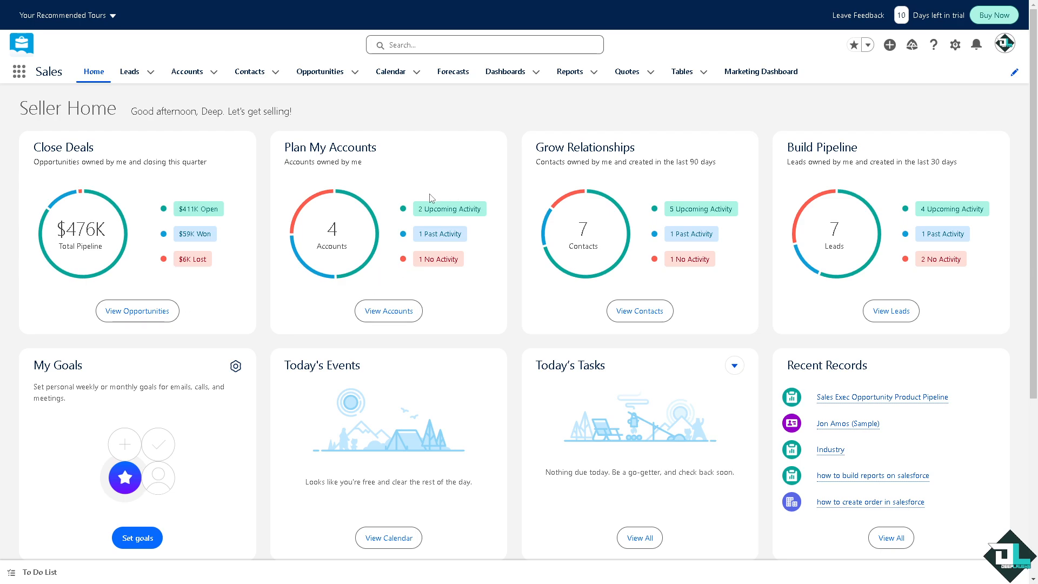
mouse_move(250, 86)
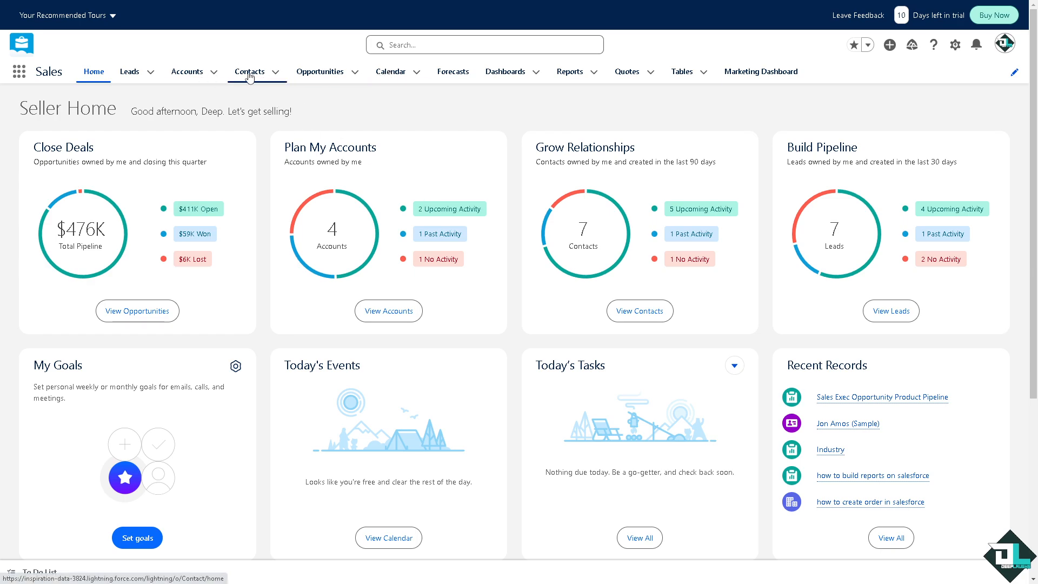
click(248, 72)
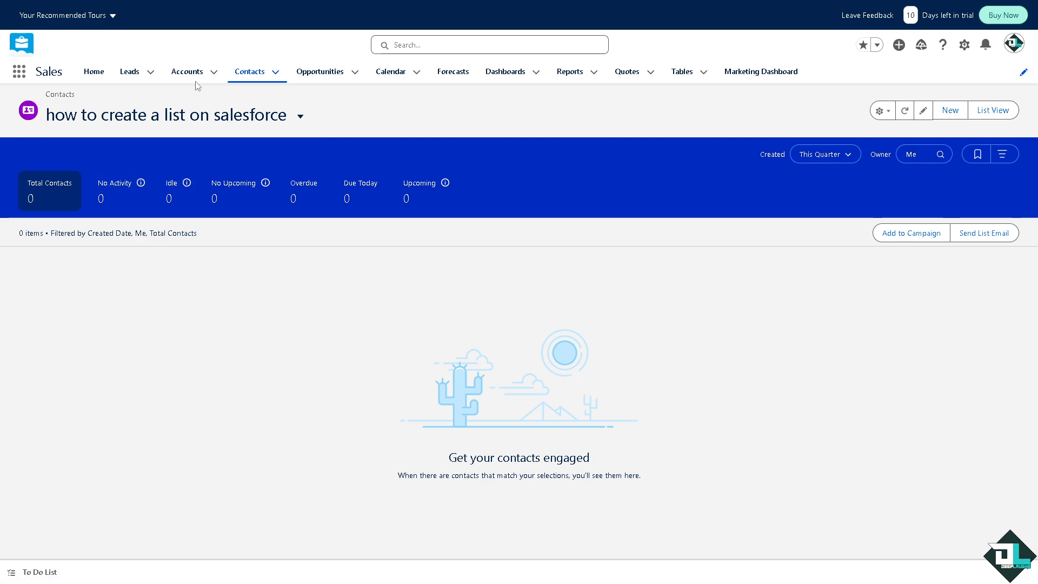
- From the Accounts list open Global Media (Sample) and scroll its activity timeline to System Information
click(187, 71)
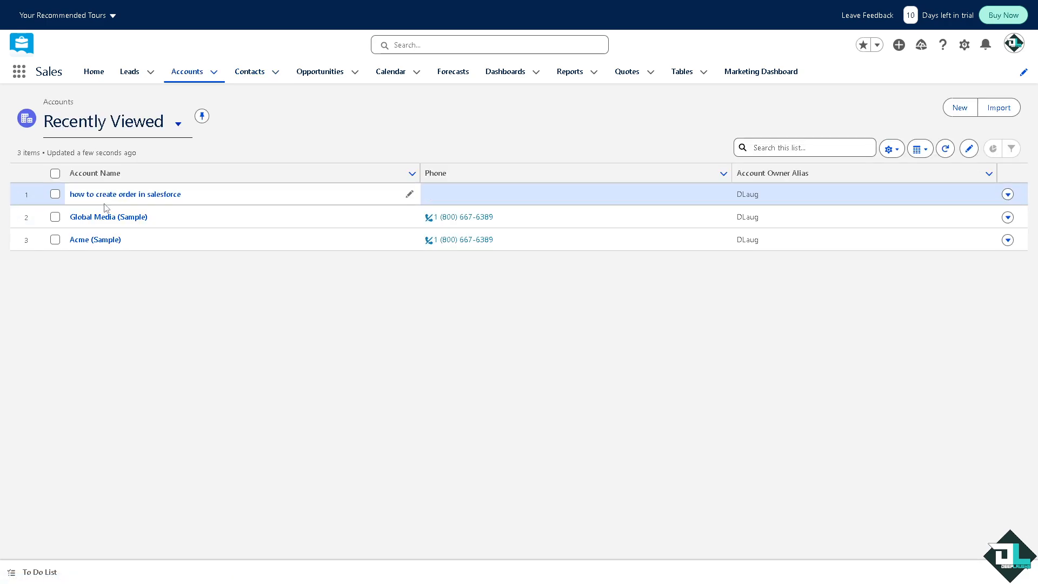
click(126, 193)
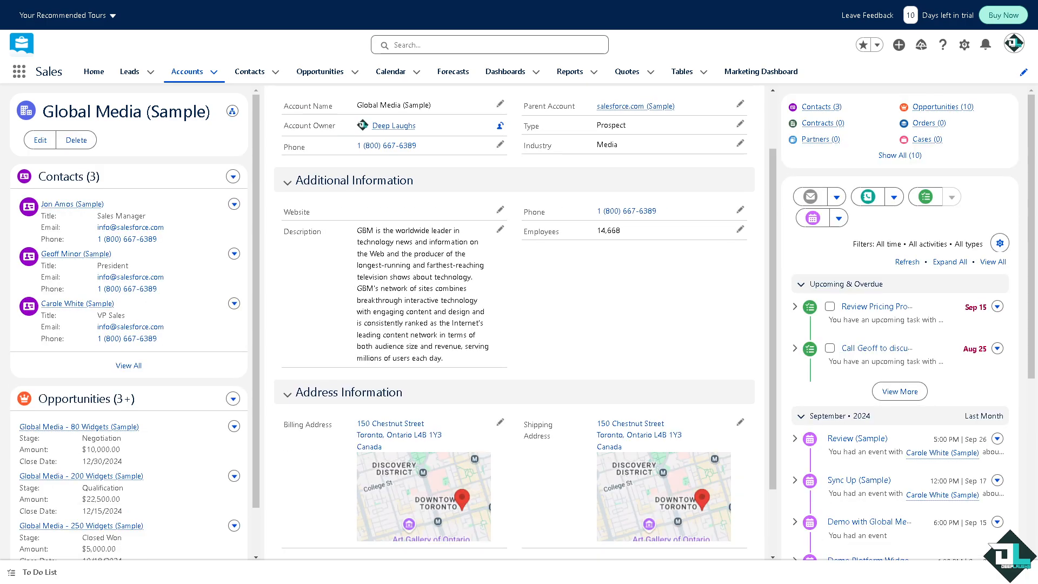
scroll(down, 3)
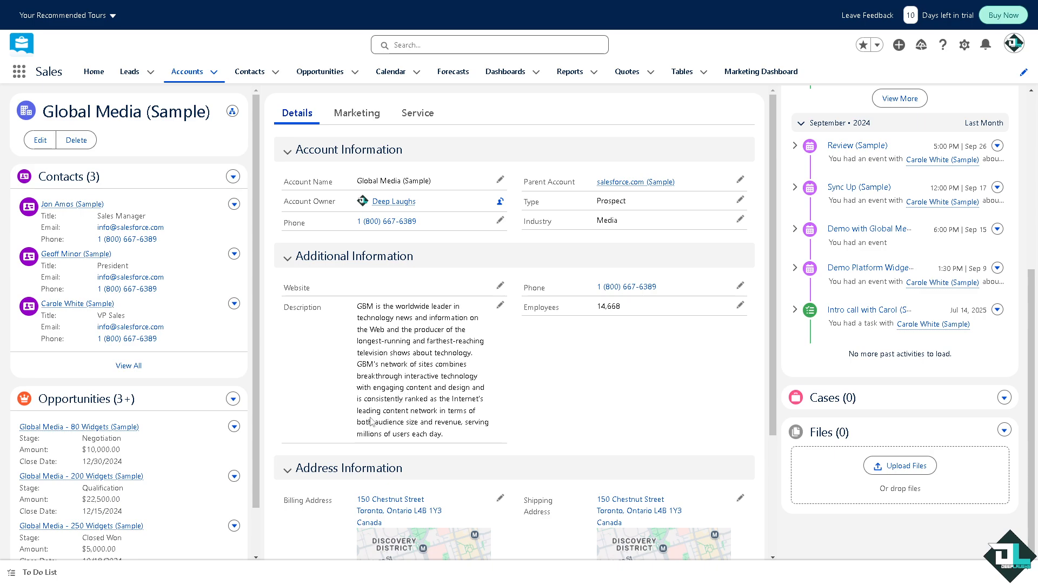
scroll(down, 3)
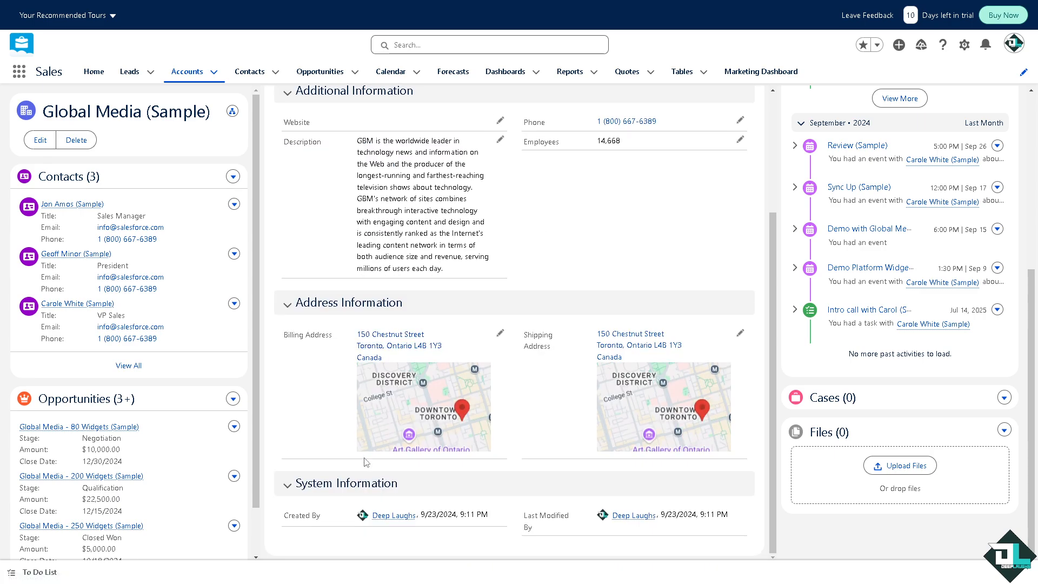